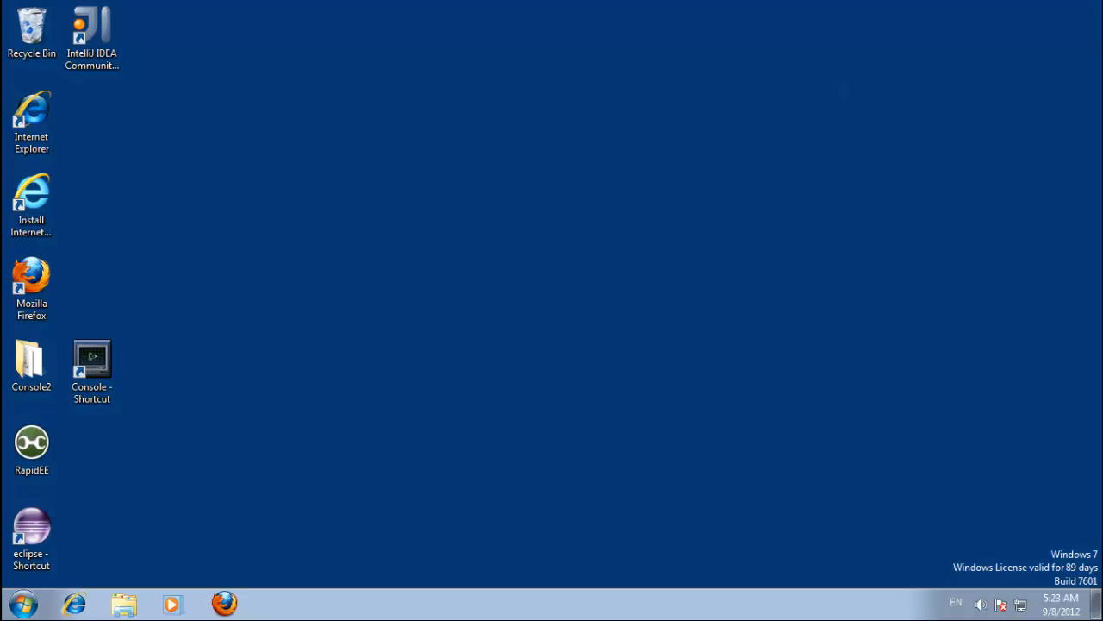
{"action": "mouse_move", "coordinate": [387, 379]}
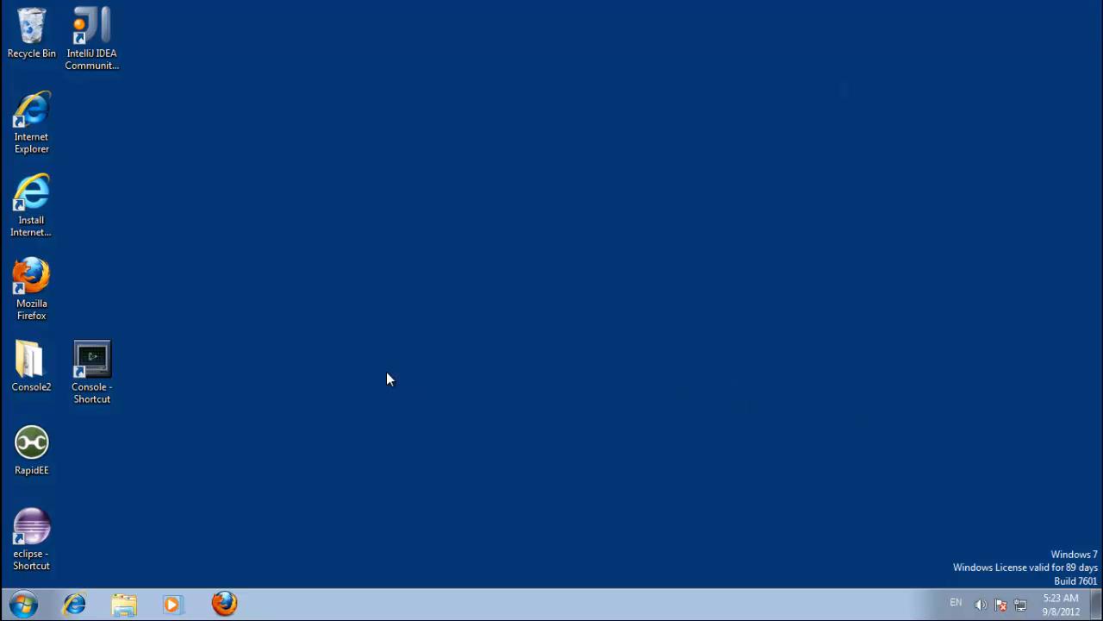
{"action": "mouse_move", "coordinate": [102, 95]}
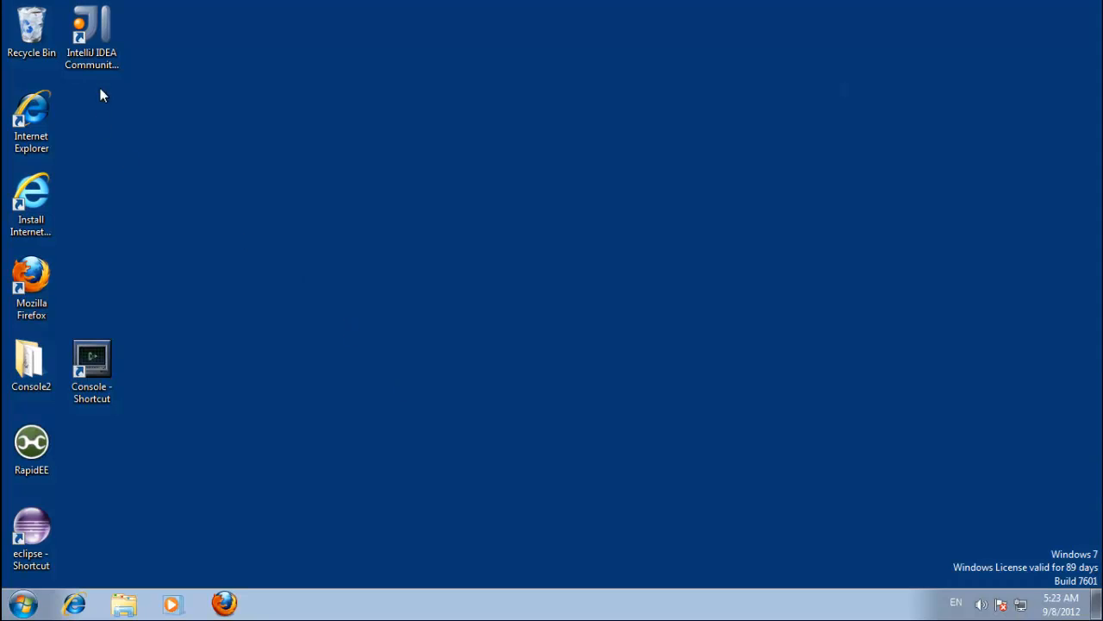
Start IntelliJ IDEA on the MyFirstSeleniumIntelliJMaven project showing pom.xml with Selenium and JUnit dependencies
{"action": "double_click", "coordinate": [92, 28]}
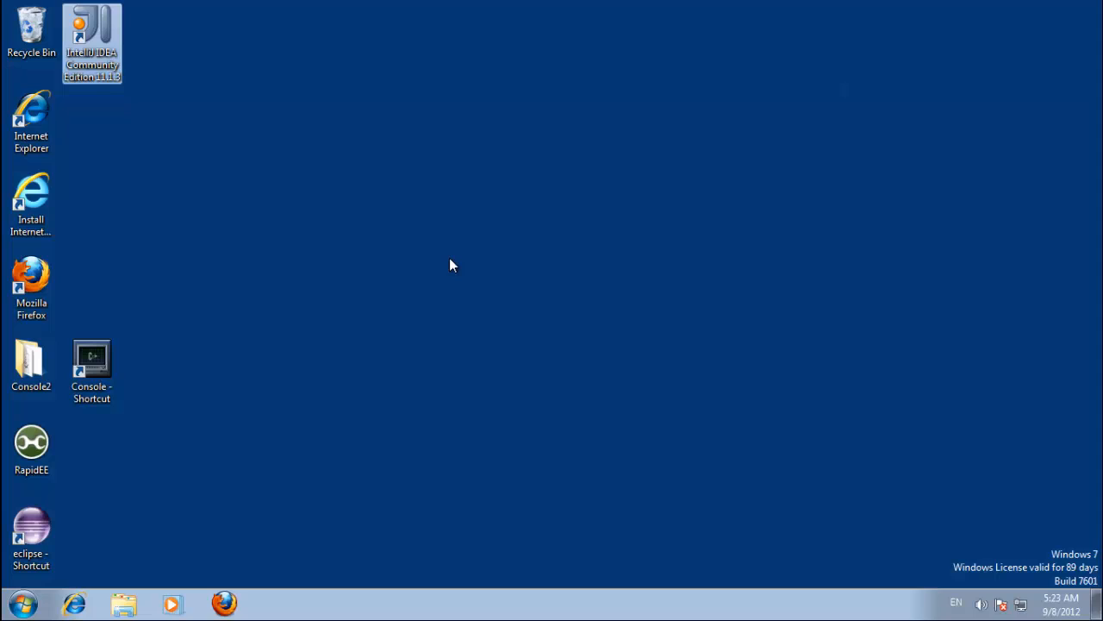
{"action": "double_click", "coordinate": [92, 43]}
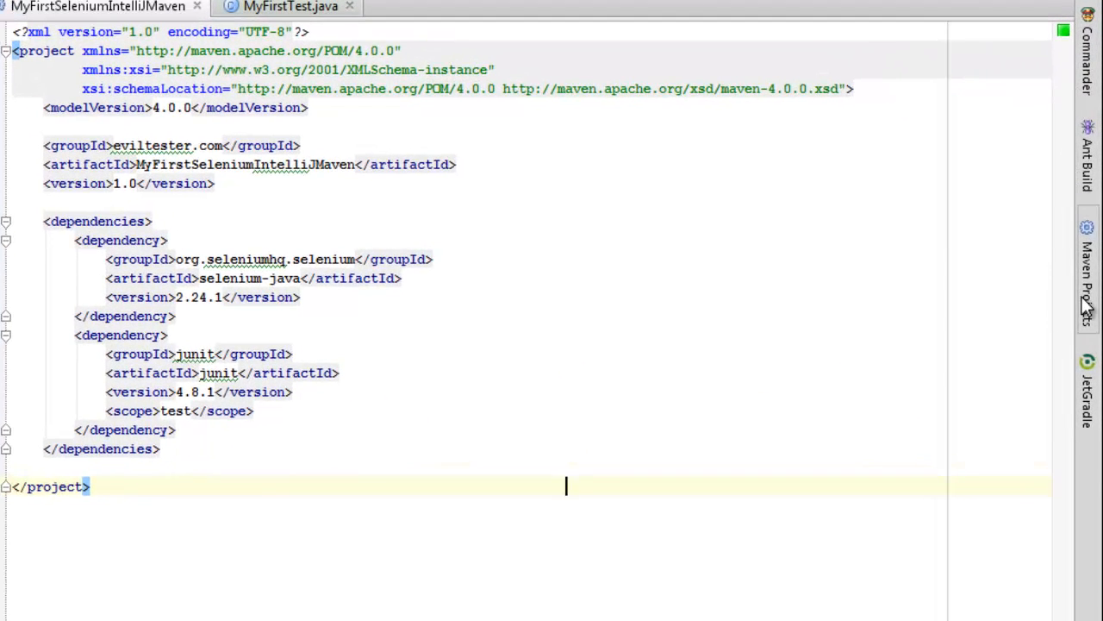
Show the Maven Projects tool window with the project's lifecycle goals
{"action": "left_click", "coordinate": [1086, 276]}
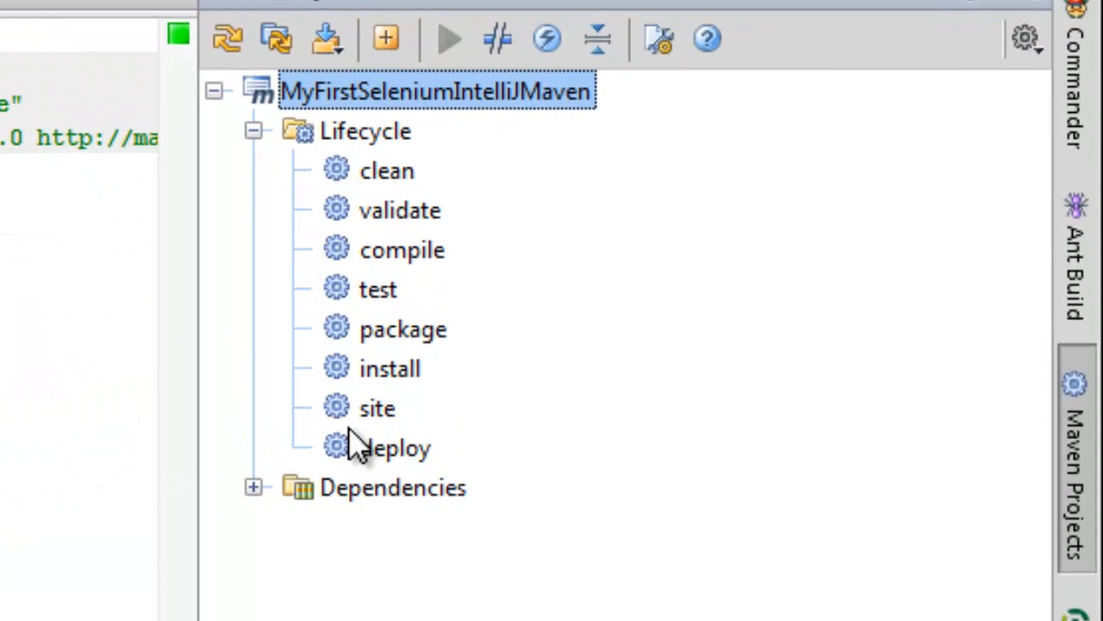
{"action": "mouse_move", "coordinate": [400, 418]}
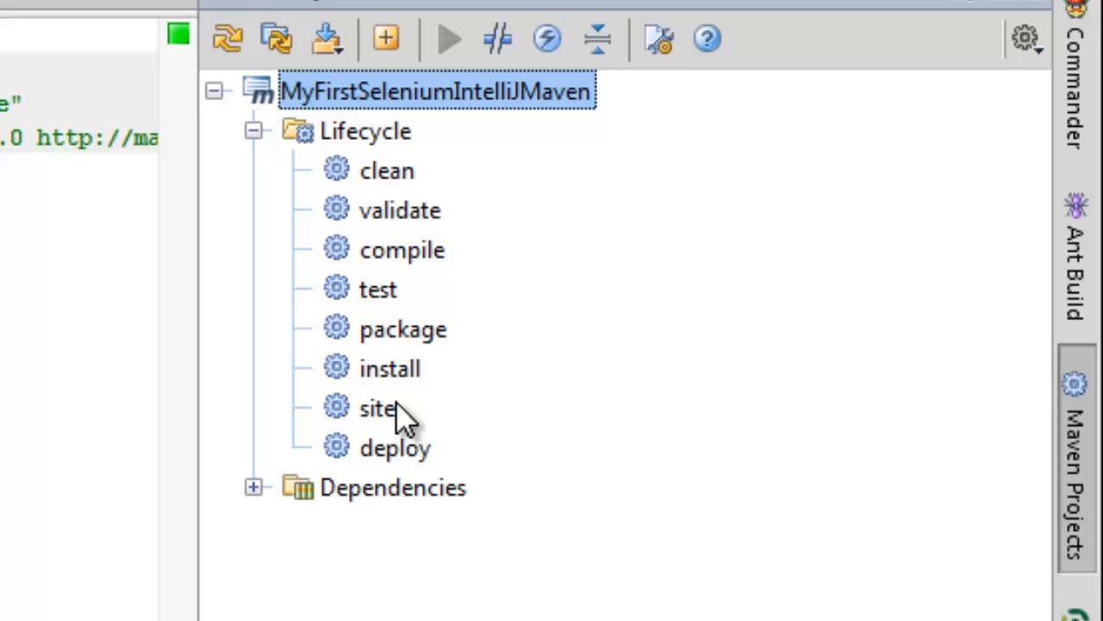
{"action": "mouse_move", "coordinate": [423, 410]}
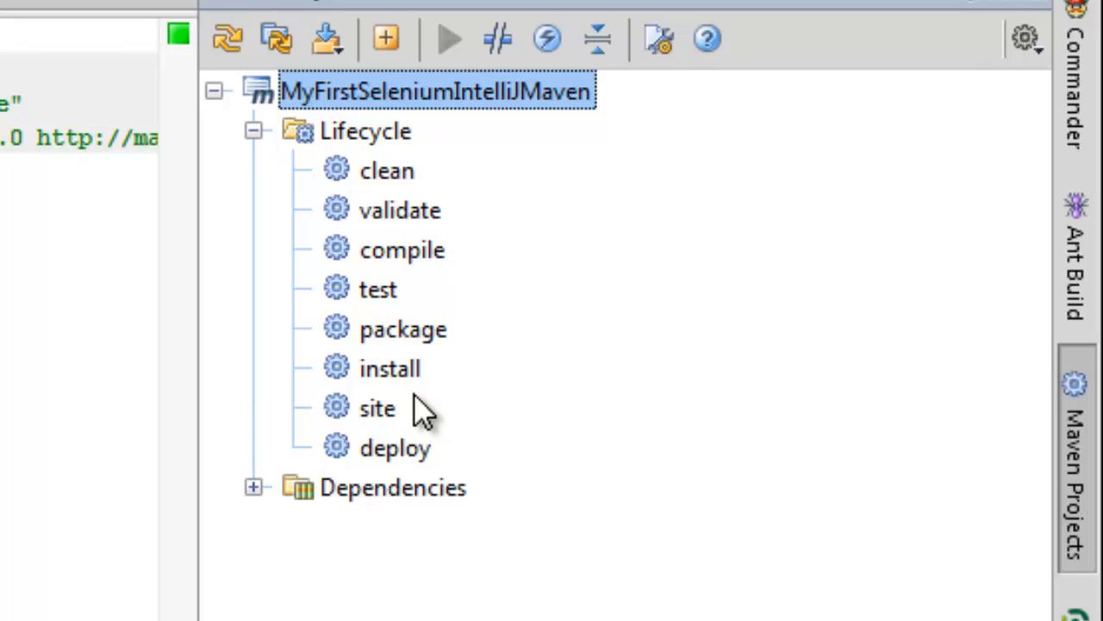
{"action": "mouse_move", "coordinate": [400, 205]}
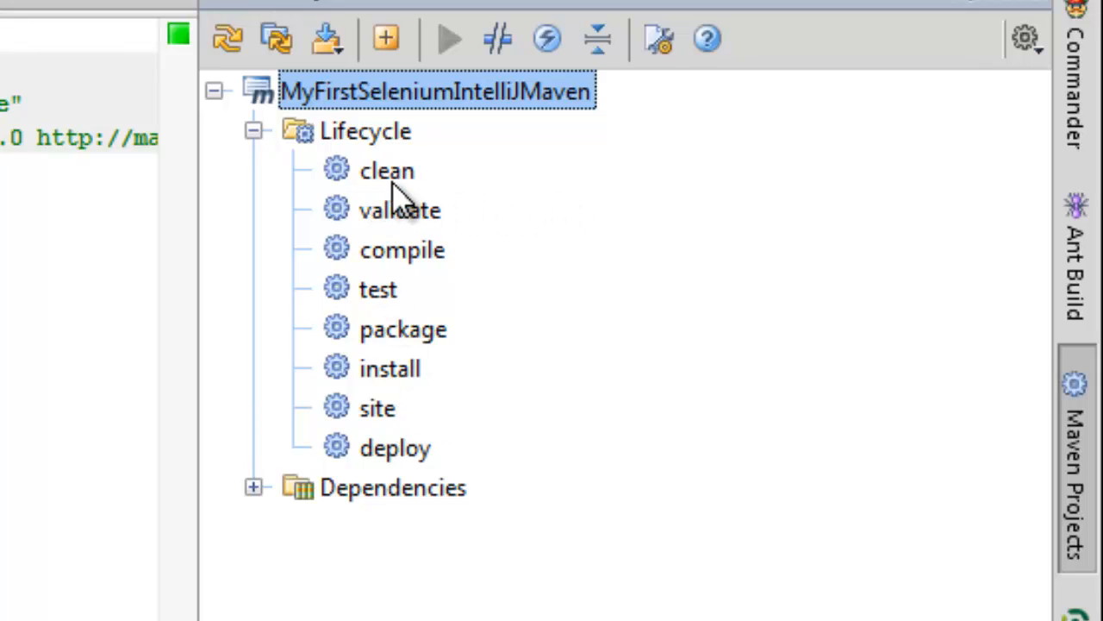
{"action": "mouse_move", "coordinate": [396, 302]}
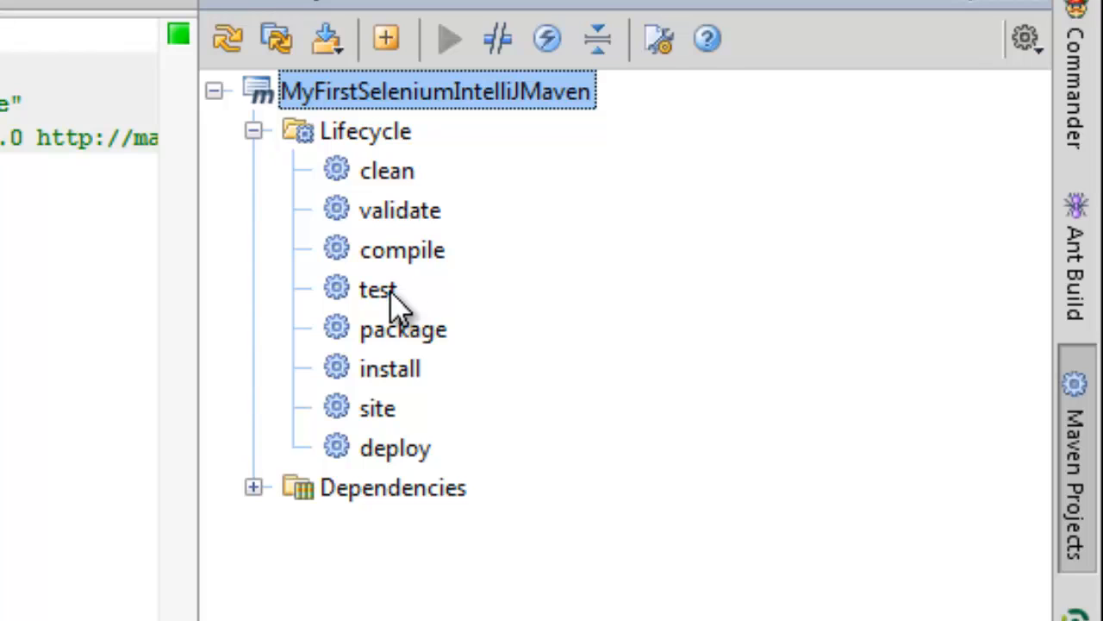
{"action": "mouse_move", "coordinate": [348, 318]}
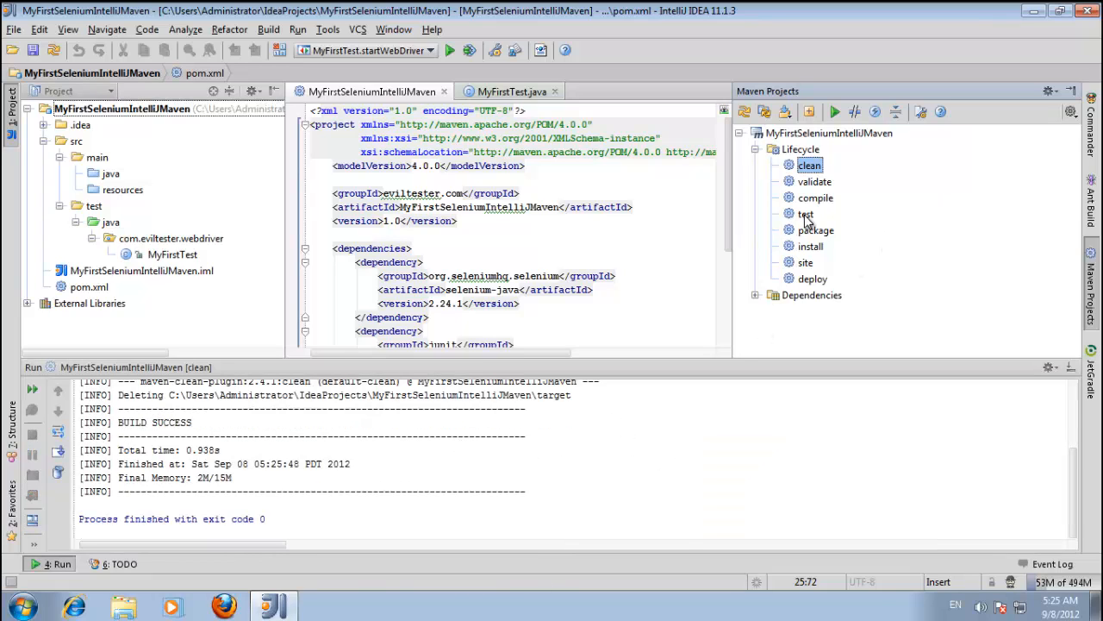
Run the Maven test phase from the Lifecycle list, launching a WebDriver Firefox window
{"action": "double_click", "coordinate": [807, 213]}
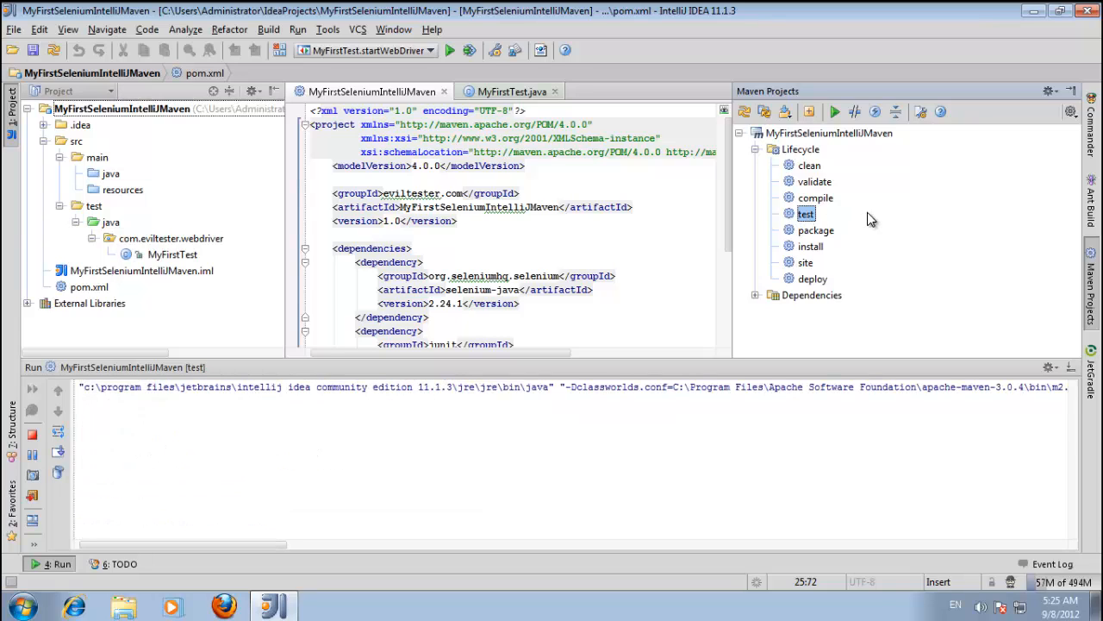
{"action": "double_click", "coordinate": [807, 214]}
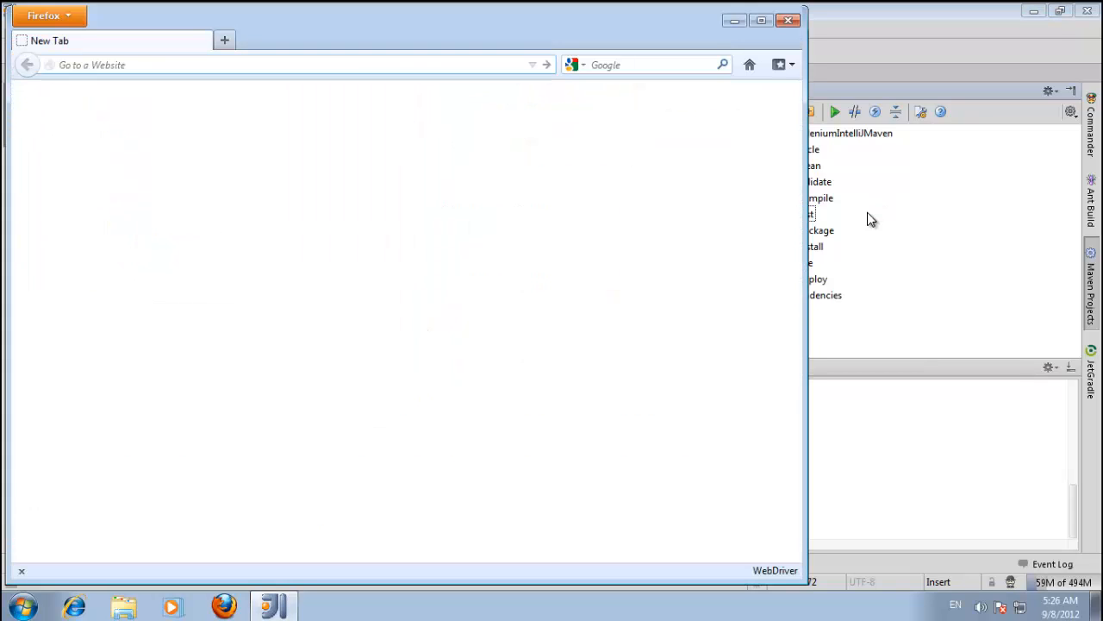
Have the WebDriver-driven Firefox navigate to seleniumsimplified.com
{"action": "type", "text": "seleniumsimplified.com"}
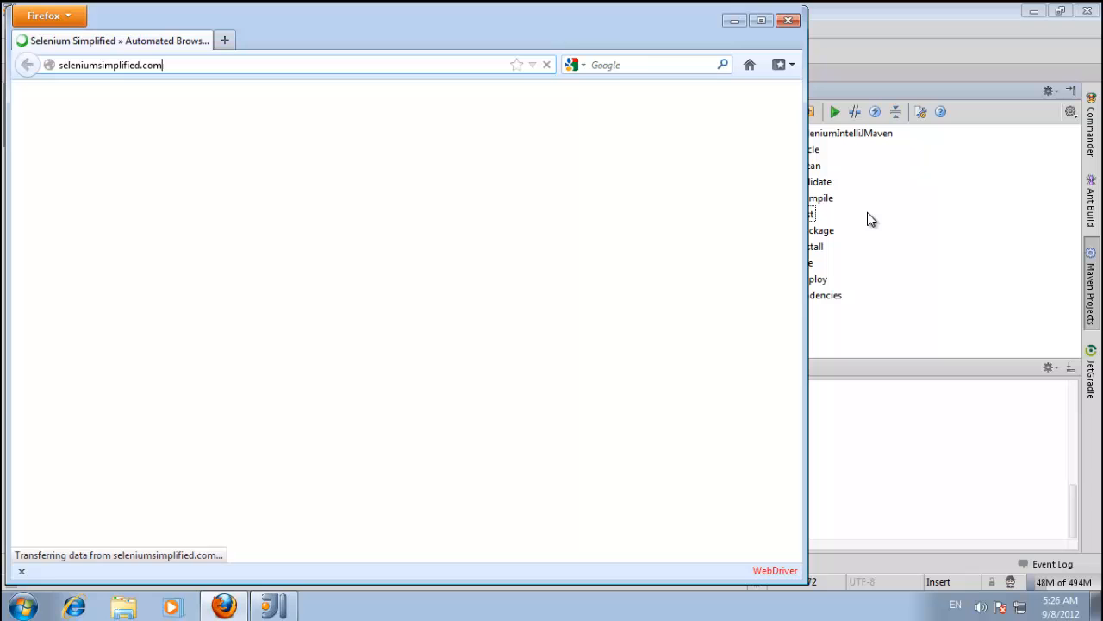